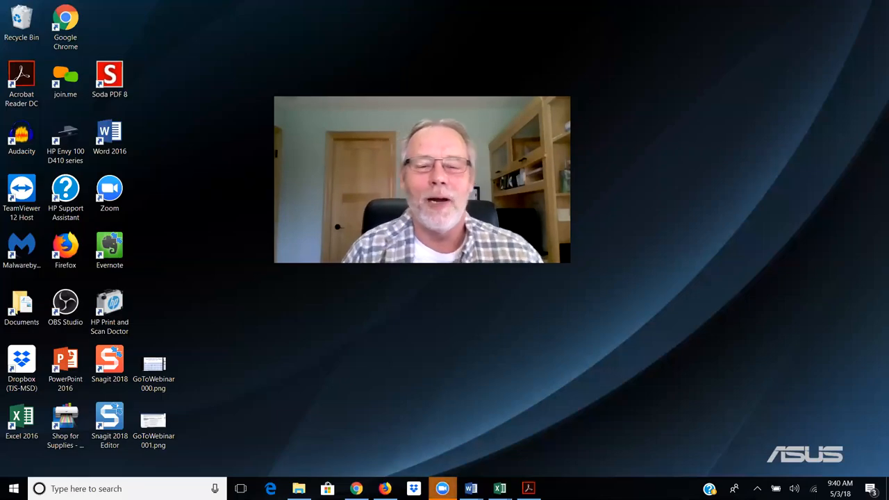
mouse_move(623, 83)
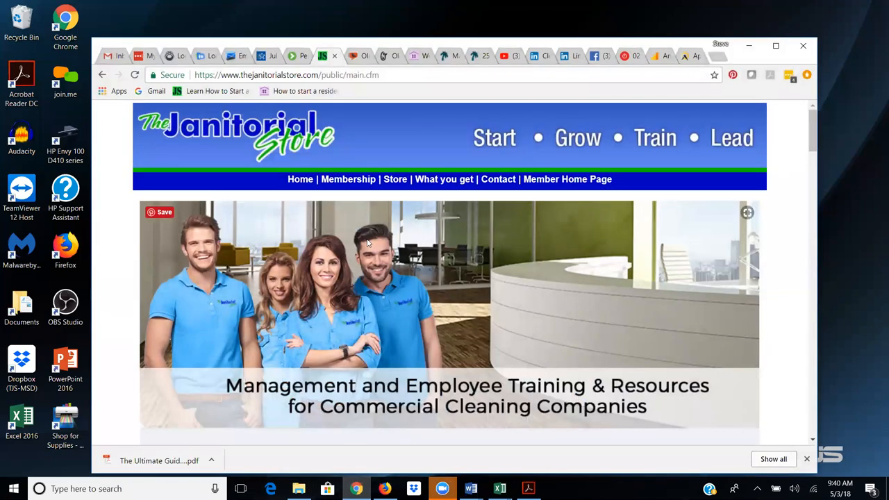
mouse_move(327, 227)
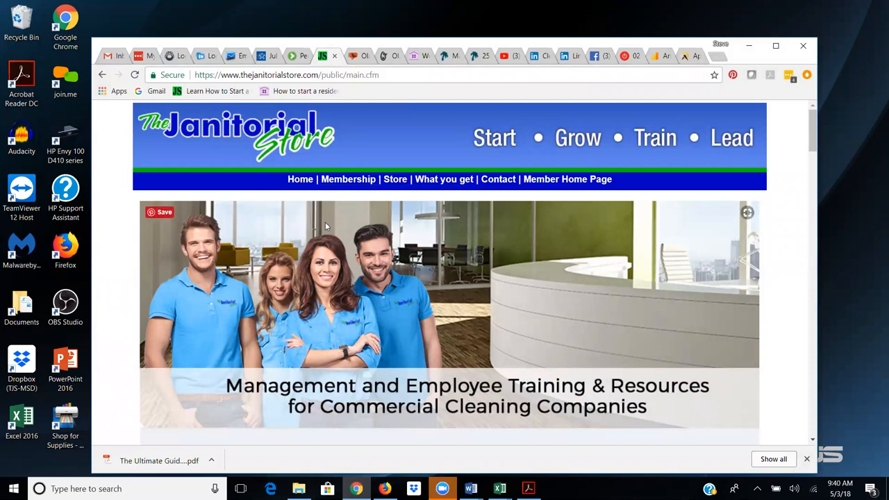
Step: Follow the footer's Subcontracting Opportunities link under Free Content from the home page
scroll("down", 3)
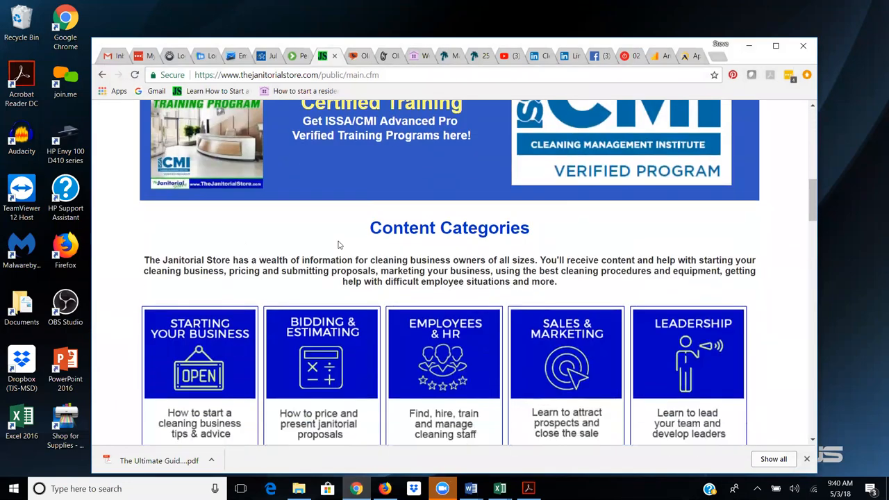
scroll("down", 3)
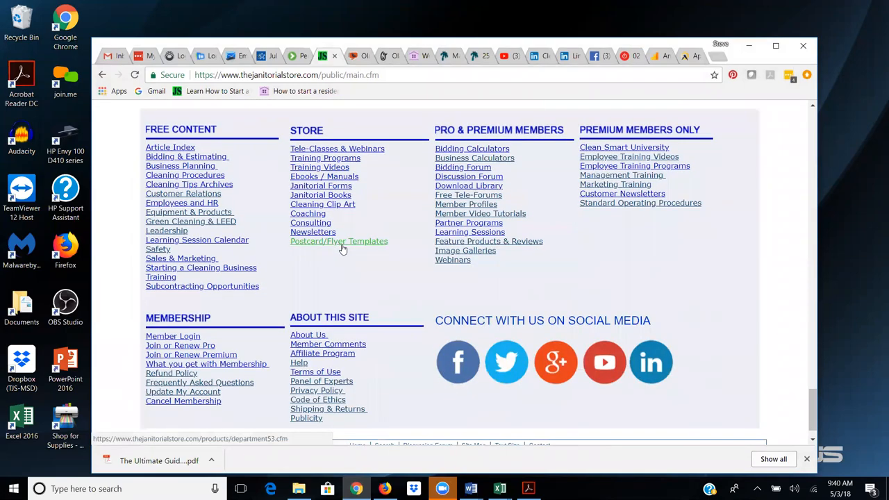
left_click(202, 286)
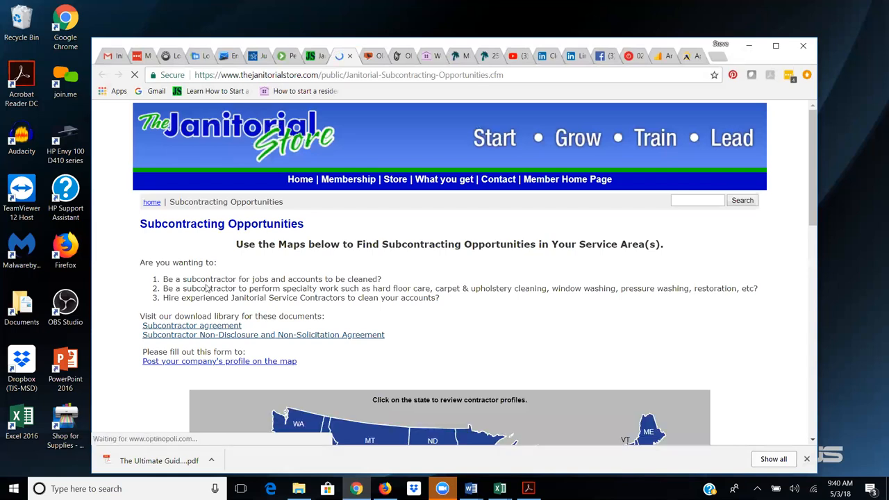
scroll("down", 3)
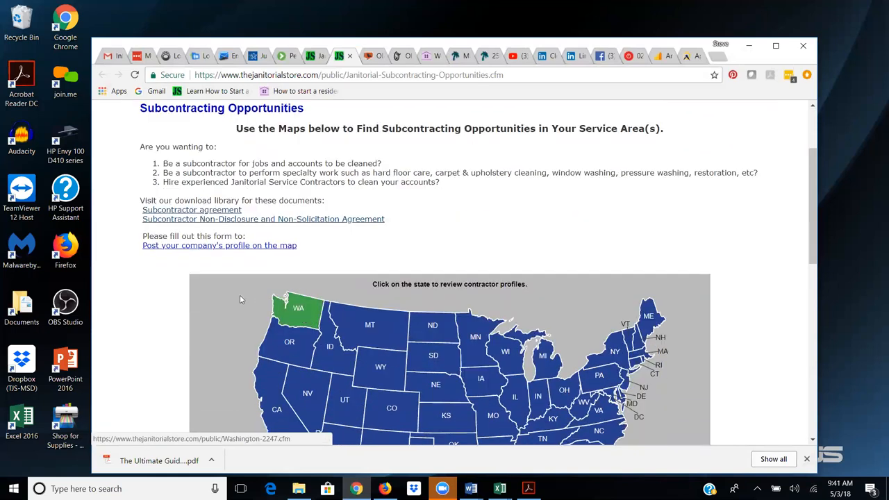
mouse_move(169, 290)
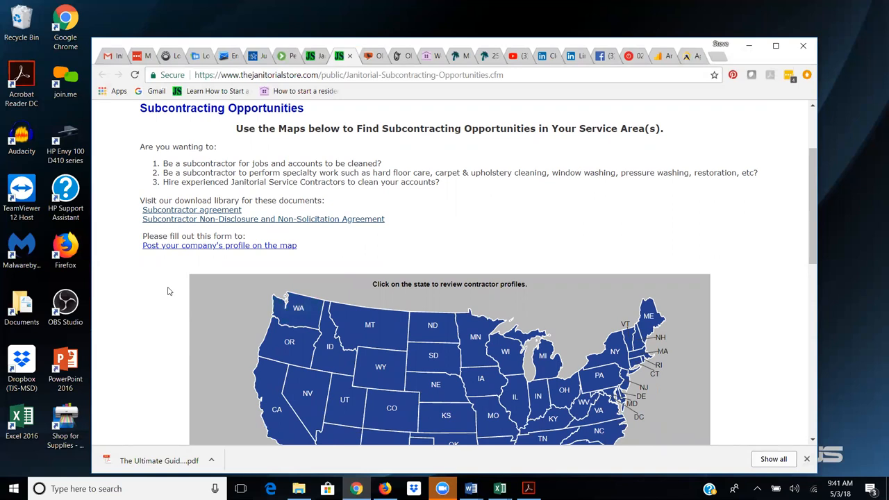
mouse_move(173, 277)
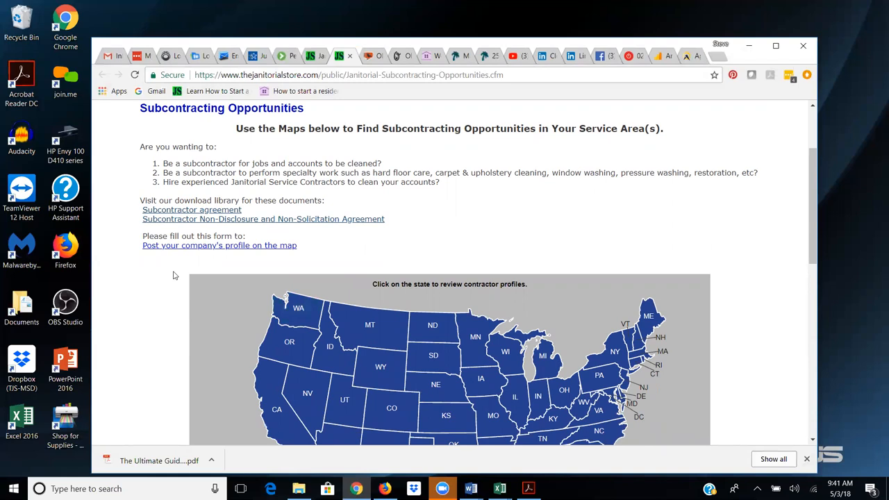
scroll("down", 3)
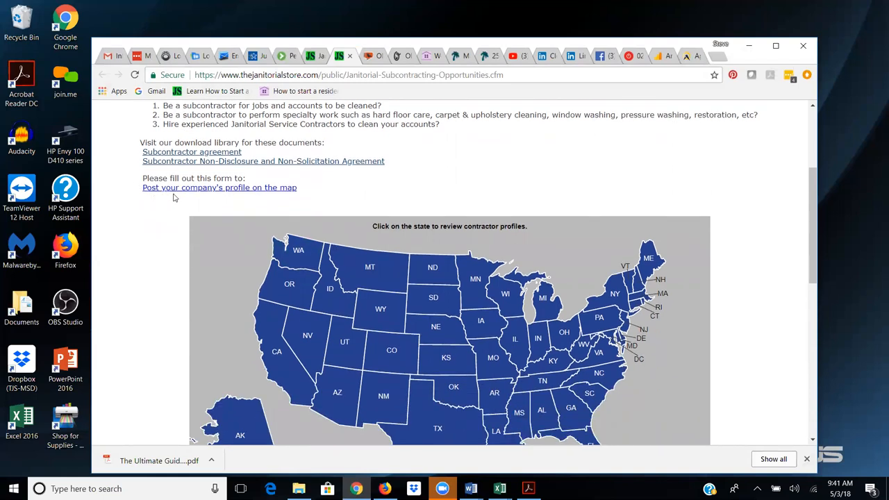
Step: Go through 'Post your company's profile on the map' to the 'Please submit your profile here' form
left_click(219, 188)
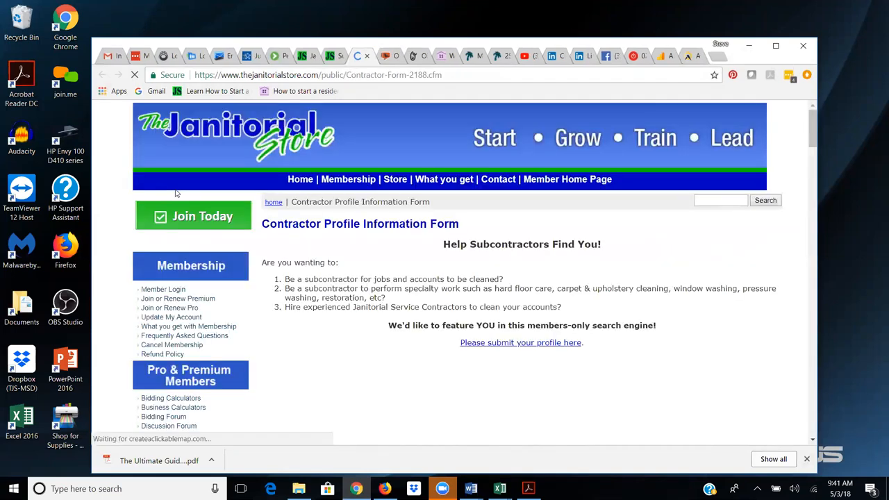
scroll("down", 3)
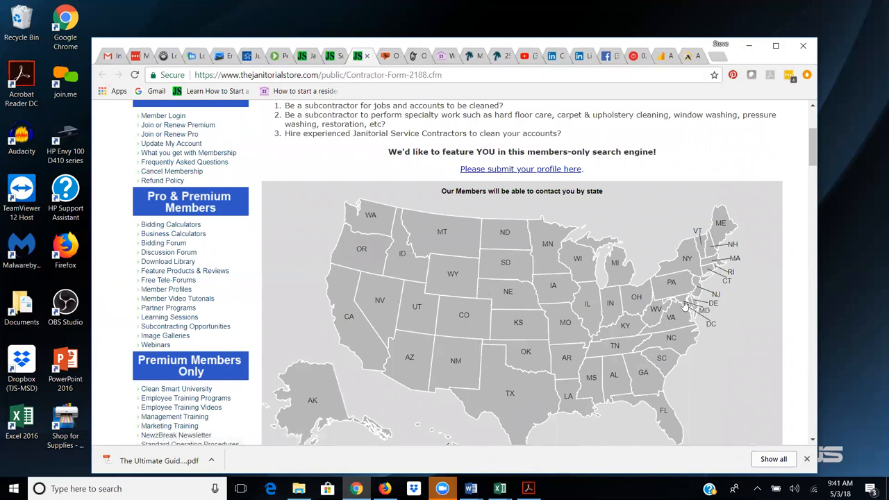
mouse_move(475, 173)
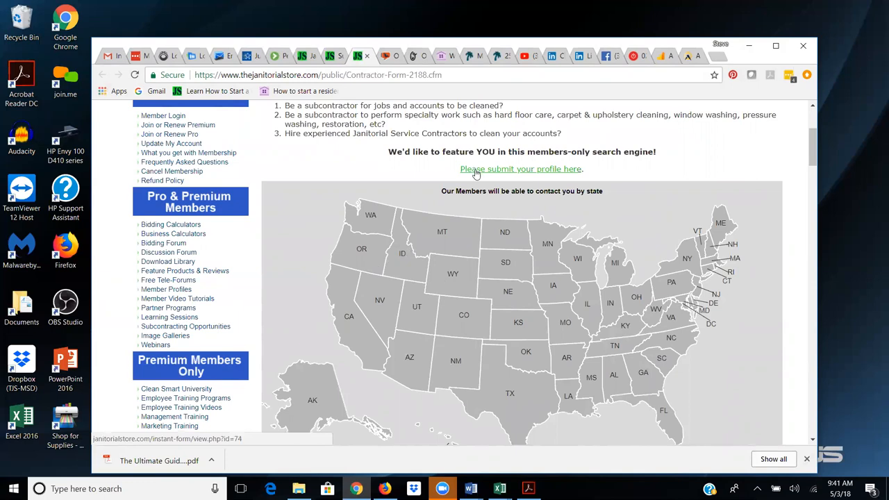
left_click(521, 169)
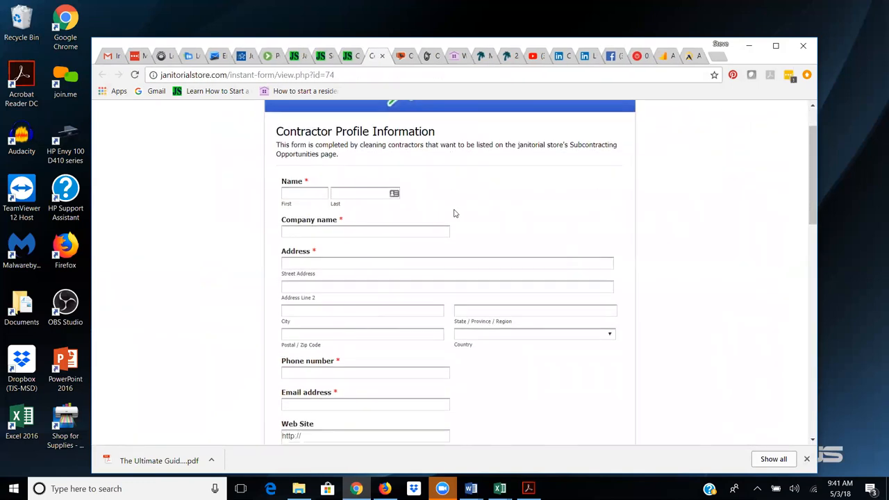
Step: Scroll the blank profile form past company scope and service areas to the locations and services checklists
scroll("down", 3)
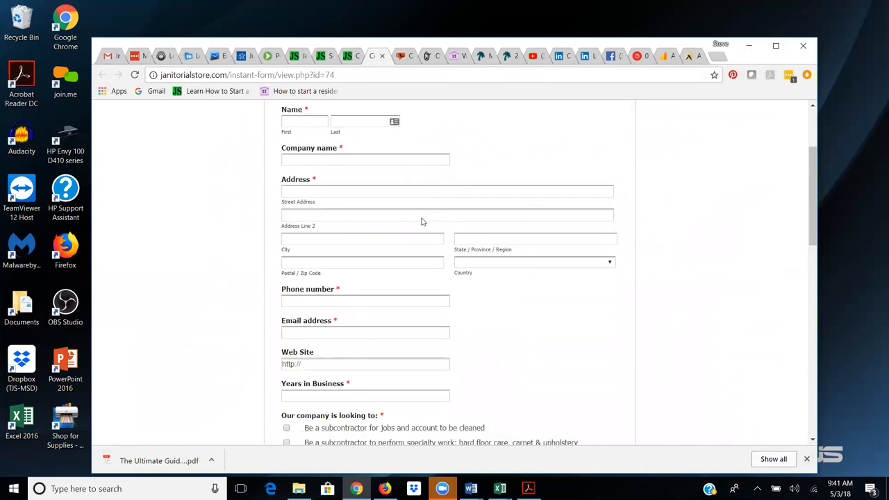
scroll("down", 3)
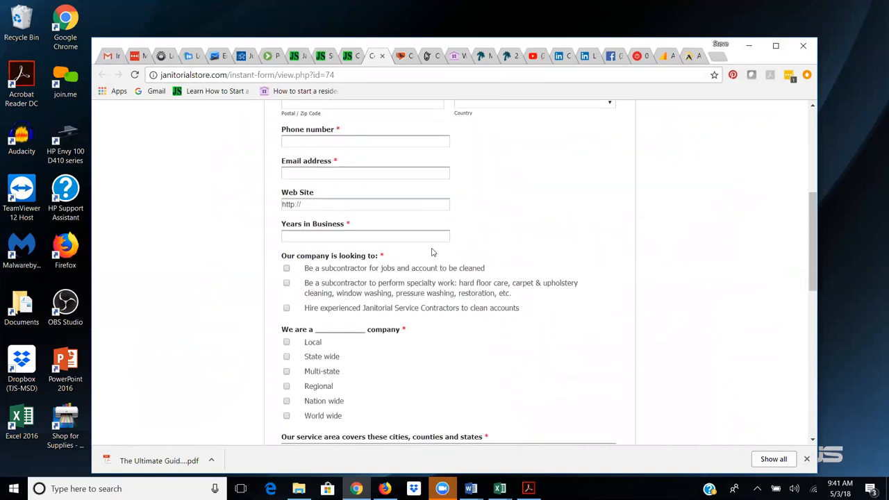
scroll("down", 3)
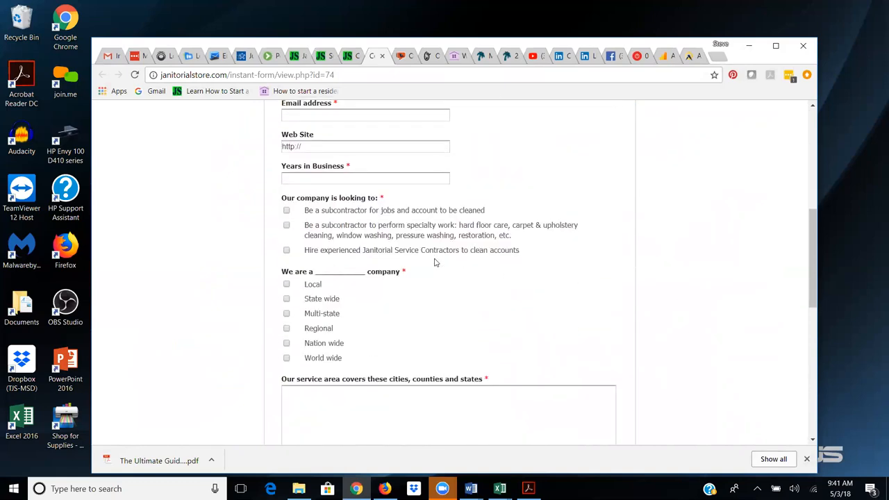
mouse_move(365, 229)
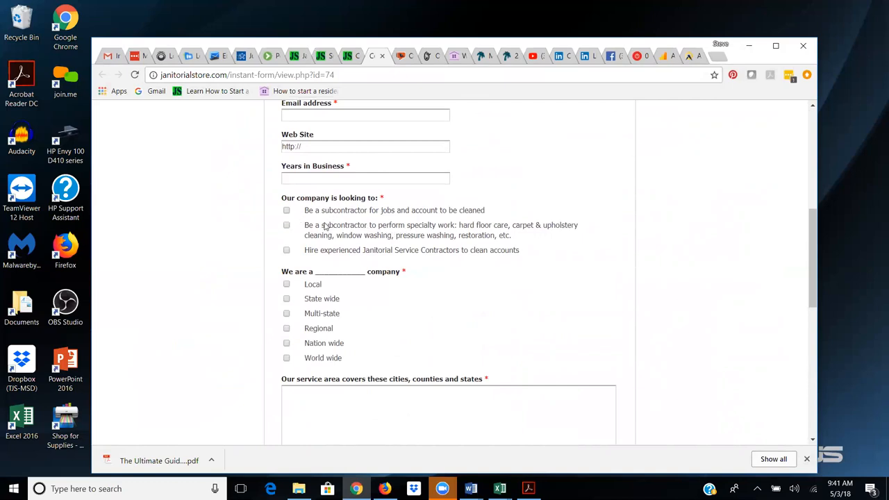
mouse_move(353, 211)
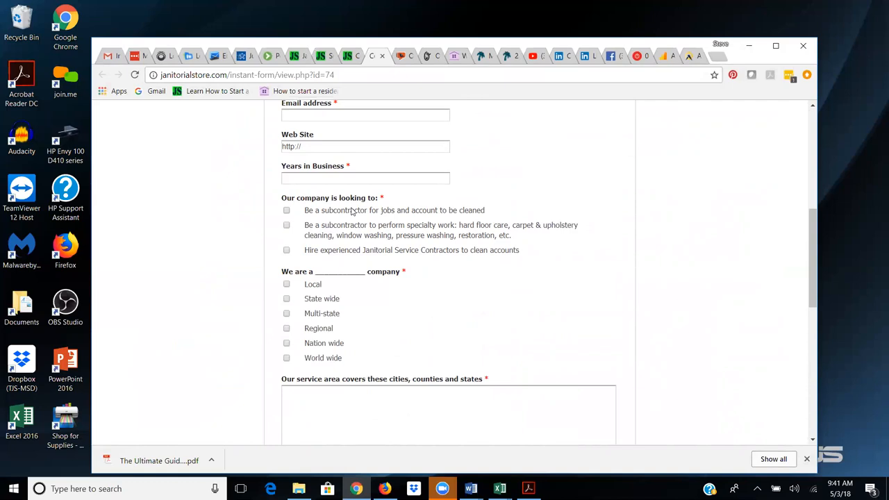
mouse_move(357, 220)
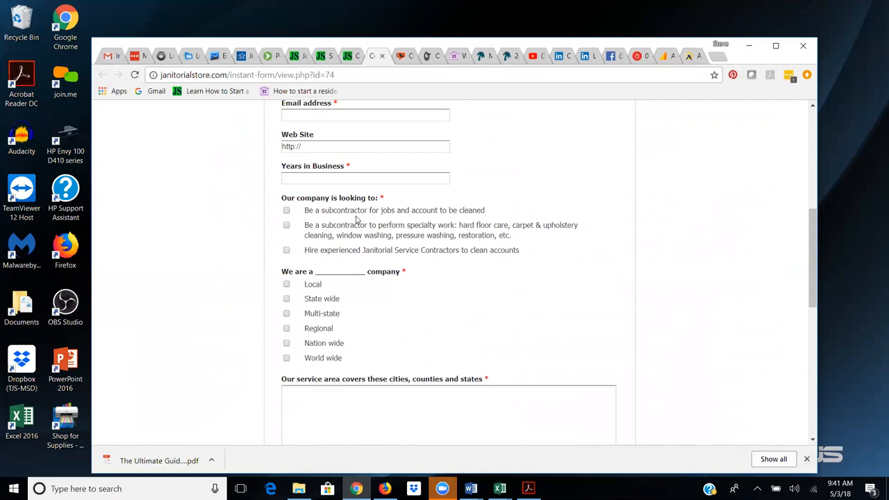
scroll("down", 3)
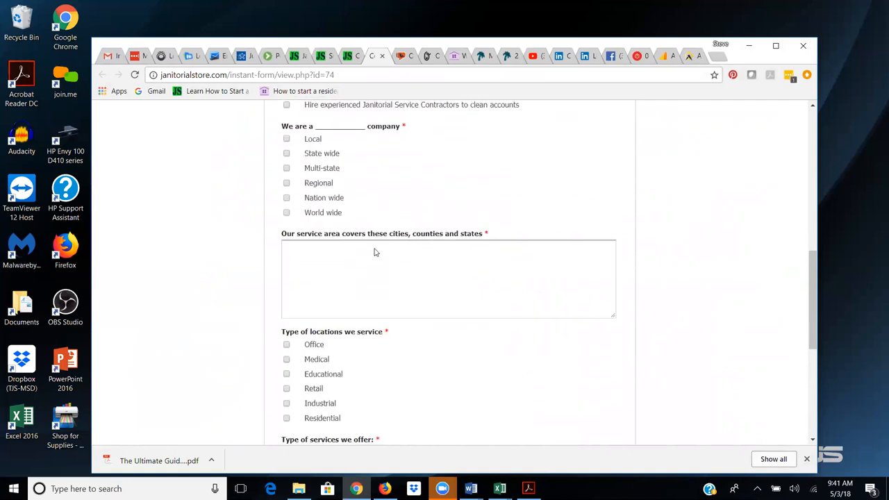
scroll("down", 3)
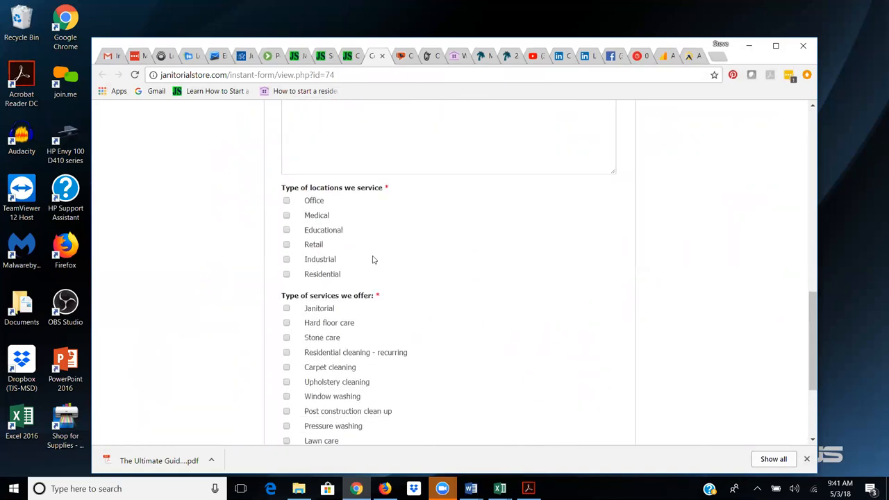
scroll("down", 3)
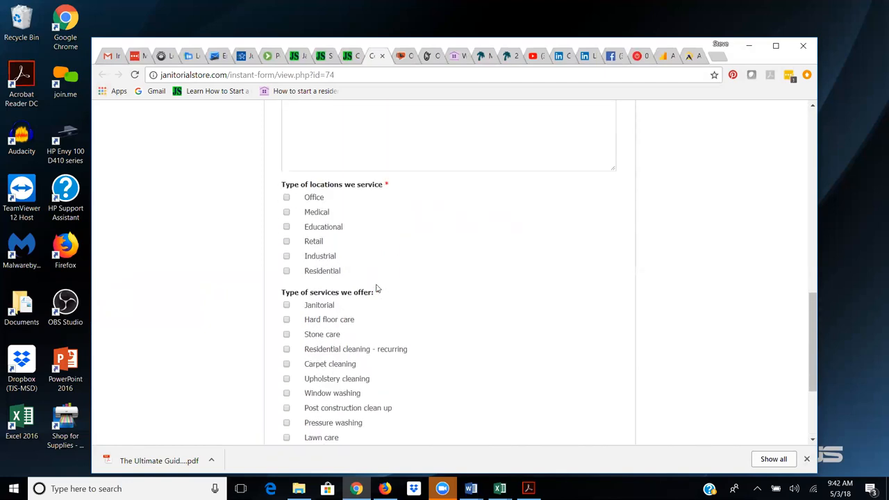
scroll("up", 3)
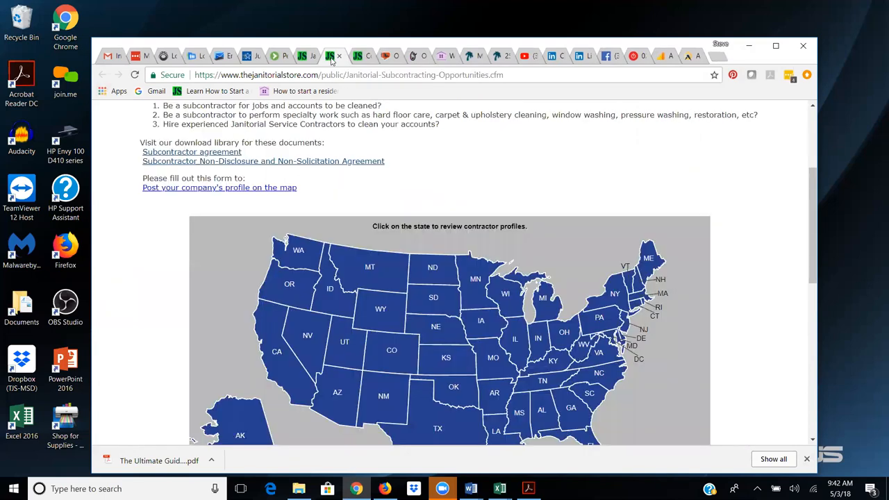
mouse_move(434, 329)
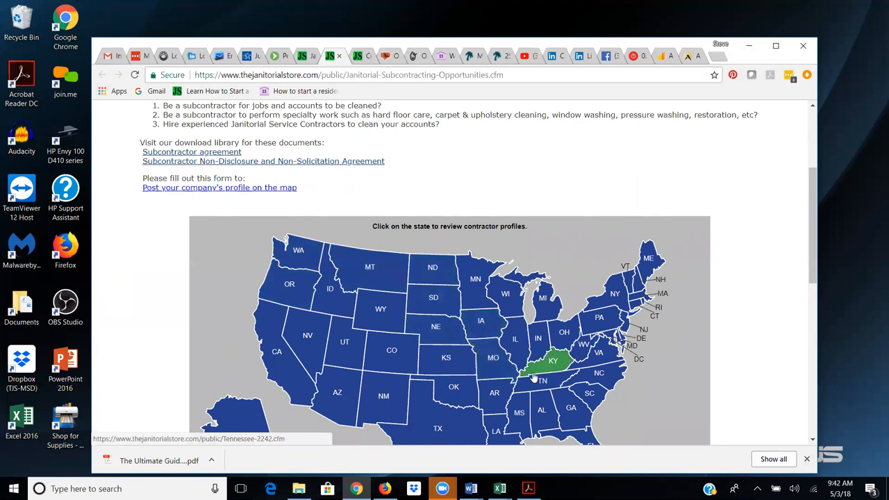
mouse_move(514, 379)
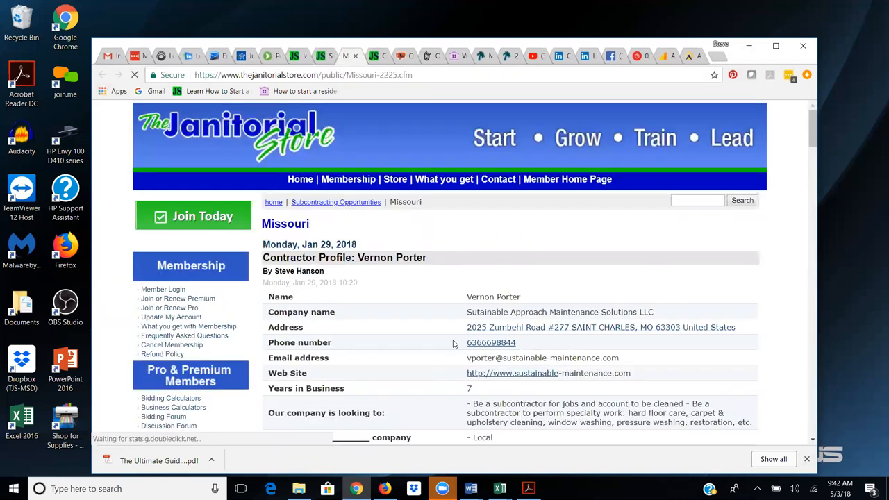
Step: Scroll the Missouri page through the first contractor's profile table, down to other services offered
scroll("down", 3)
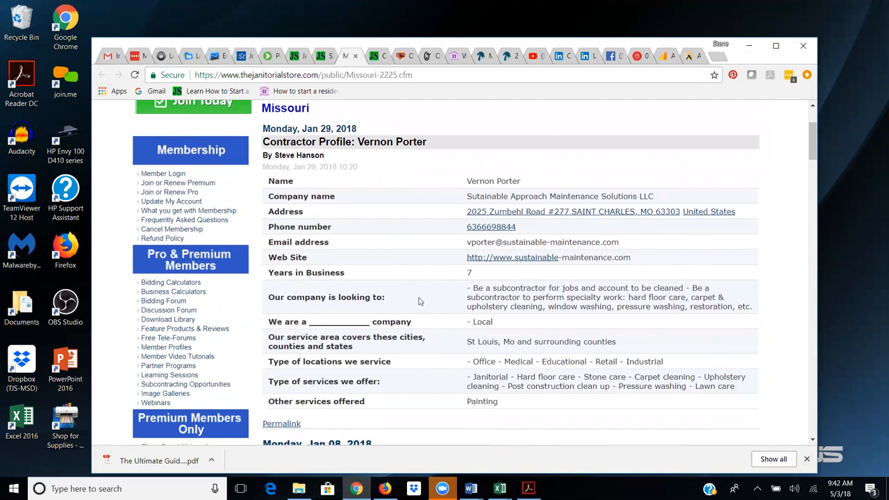
mouse_move(417, 321)
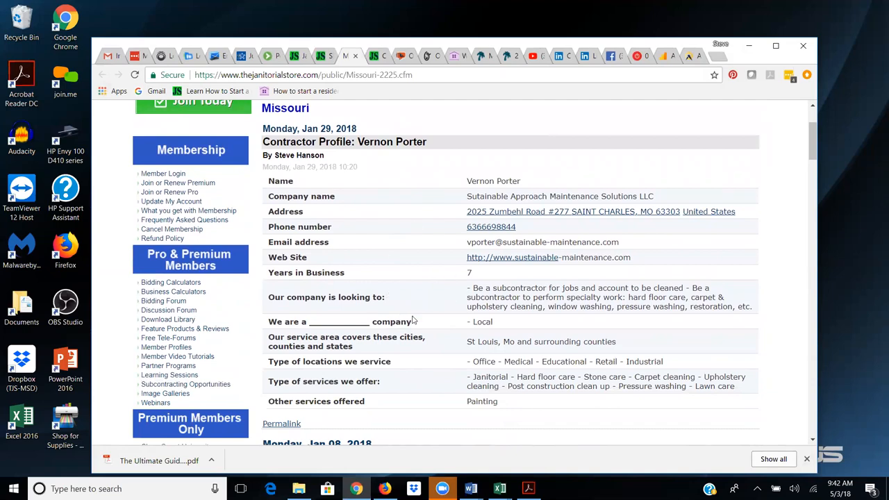
scroll("down", 3)
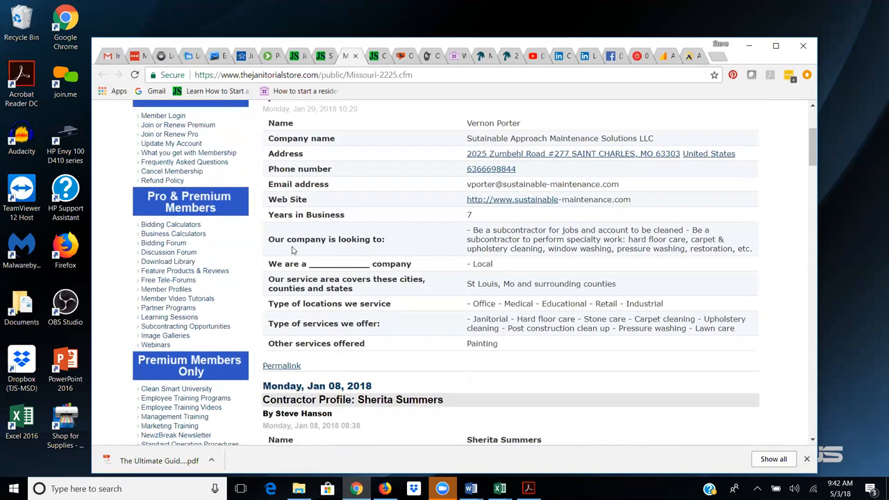
mouse_move(483, 239)
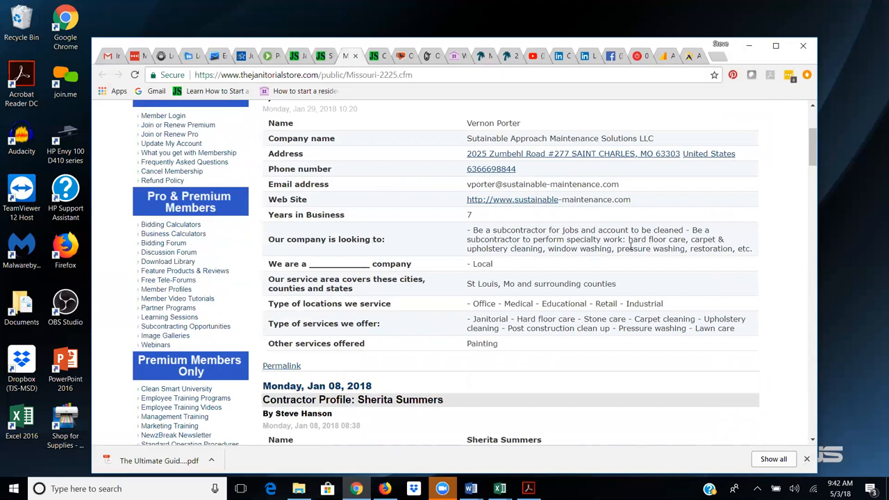
scroll("down", 3)
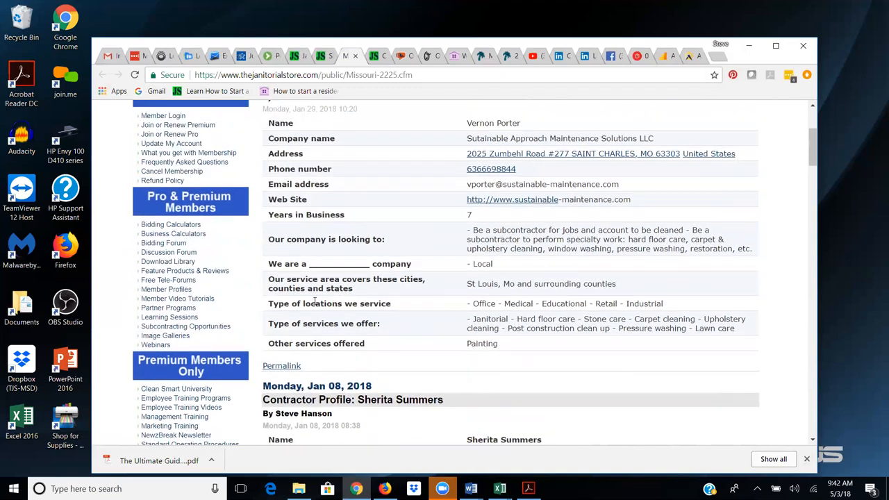
mouse_move(465, 291)
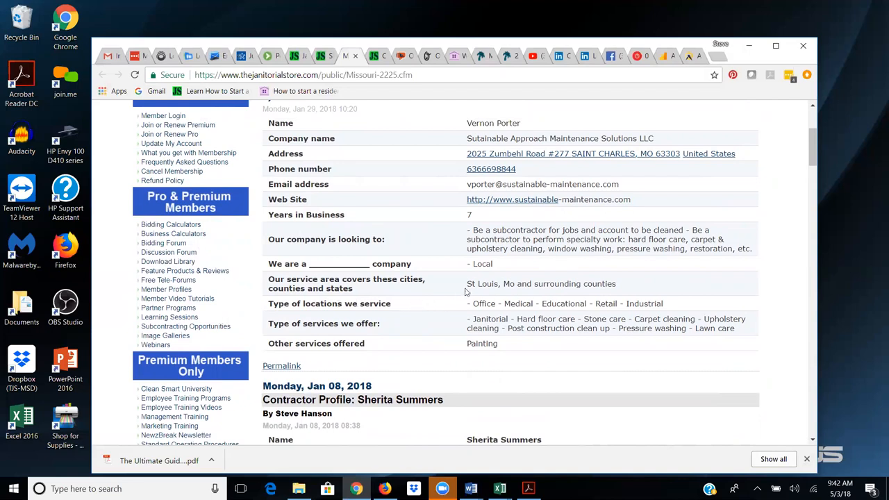
mouse_move(577, 283)
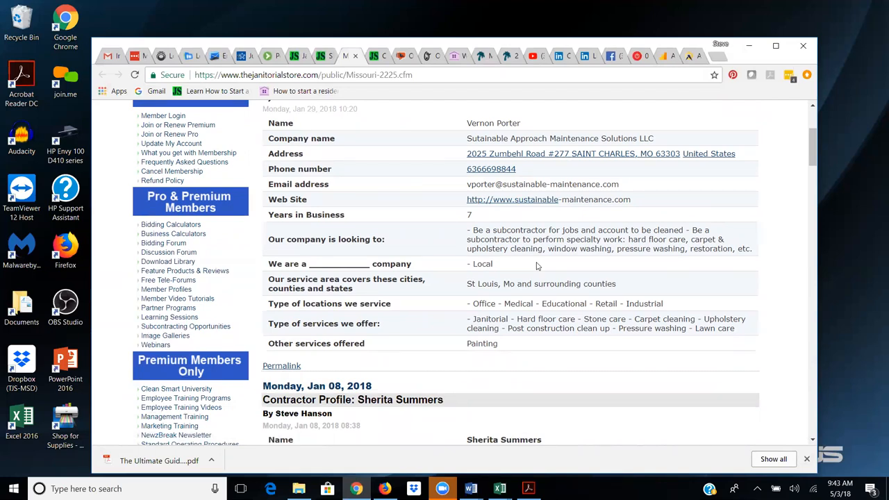
mouse_move(480, 174)
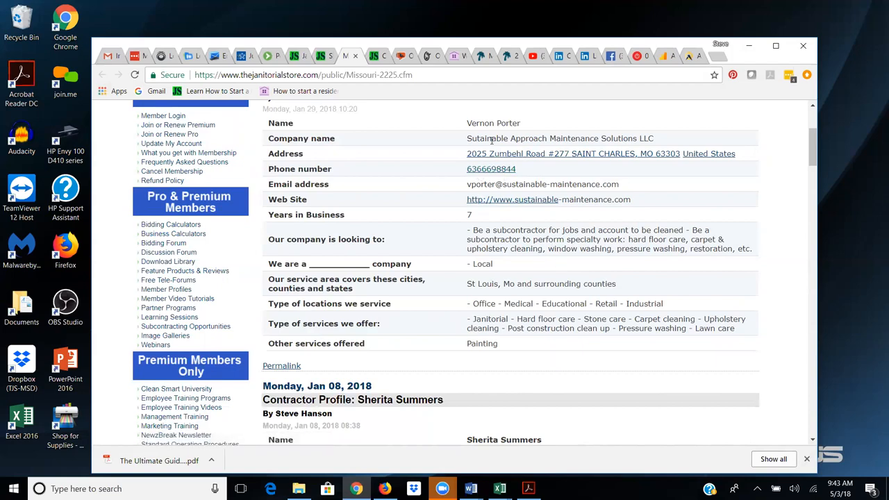
mouse_move(497, 224)
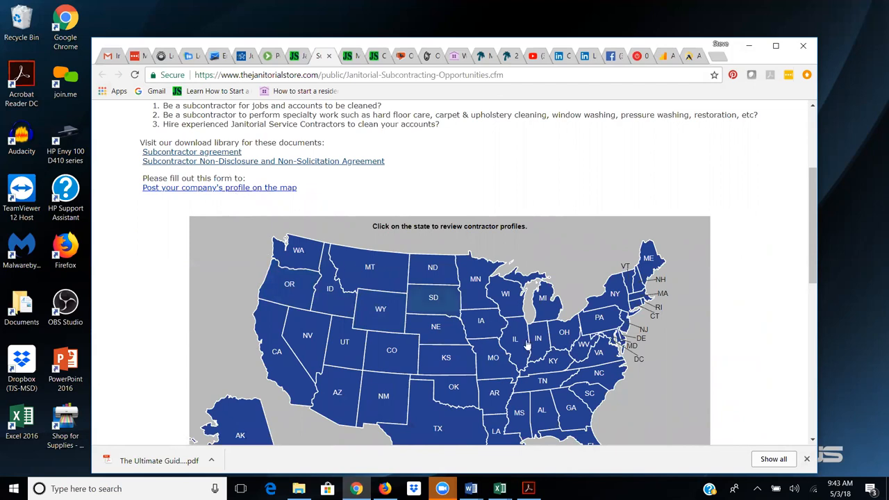
mouse_move(446, 361)
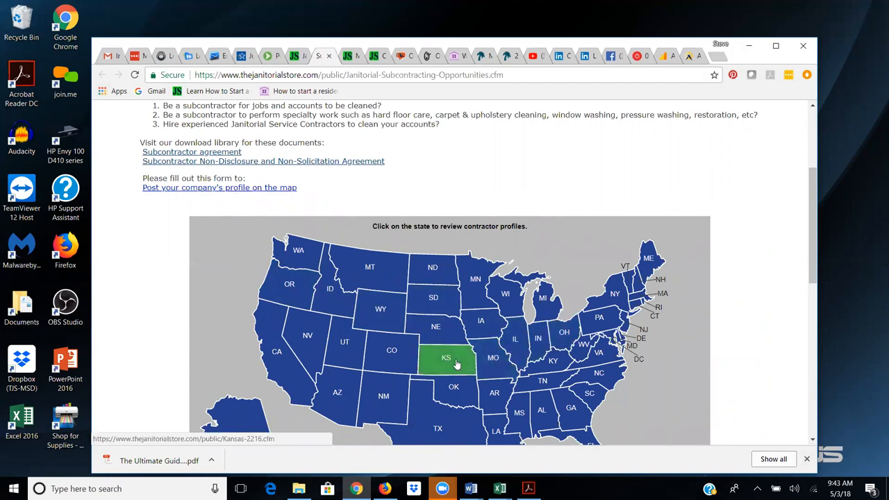
mouse_move(811, 289)
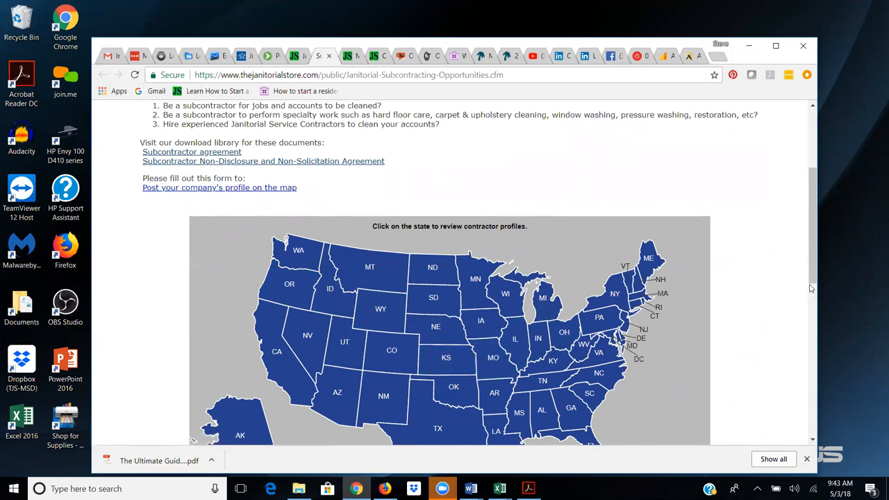